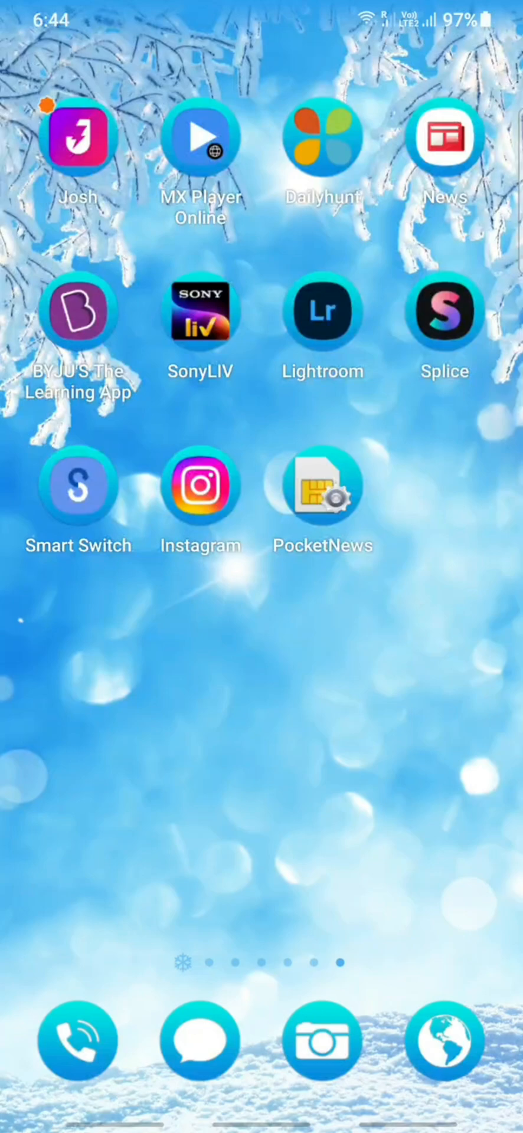
Launch Instagram from the phone's home screen.
left_click(199, 485)
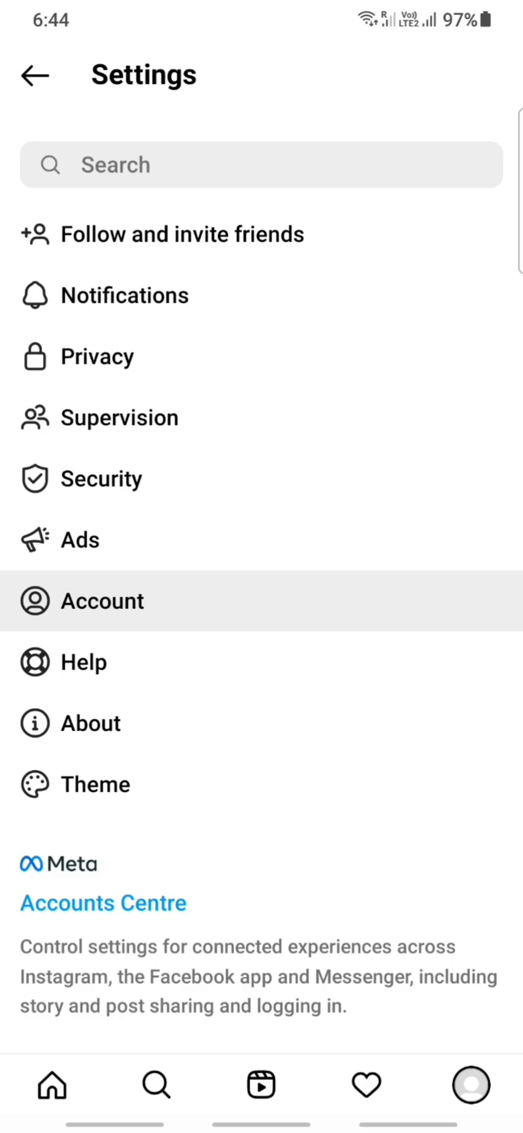
From Account settings, choose Switch to Professional account.
left_click(100, 600)
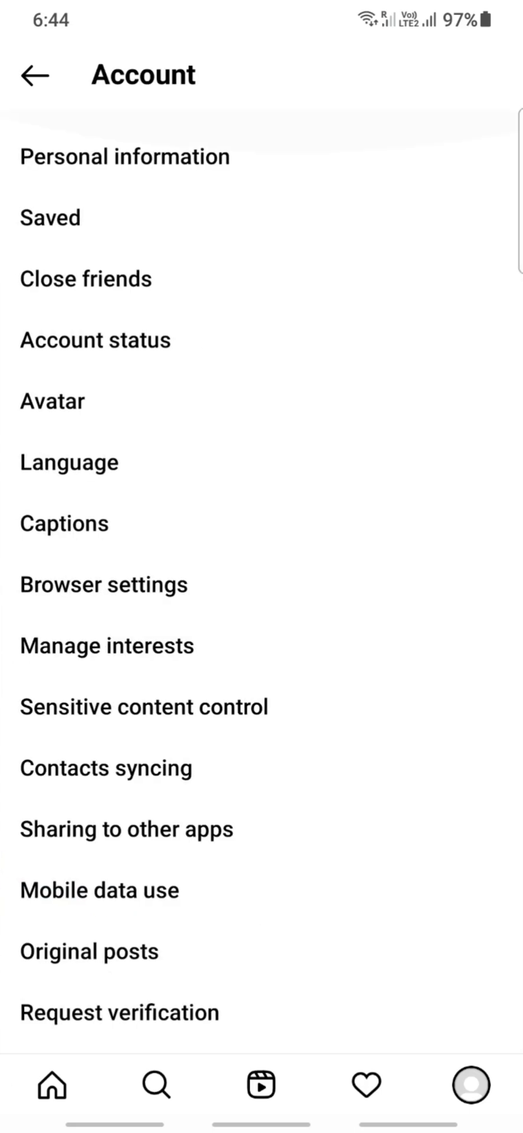
scroll("down", 3)
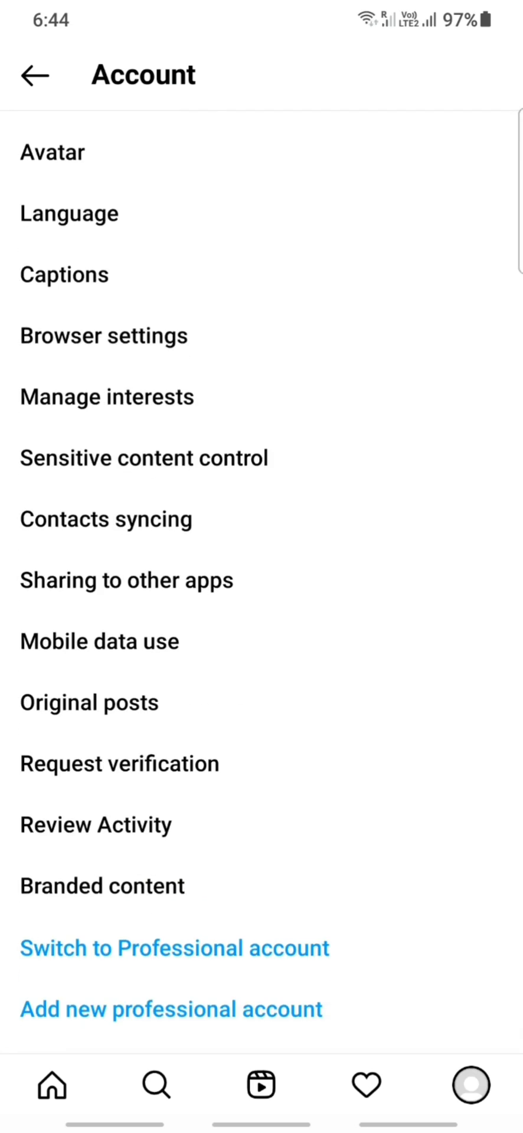
left_click(174, 948)
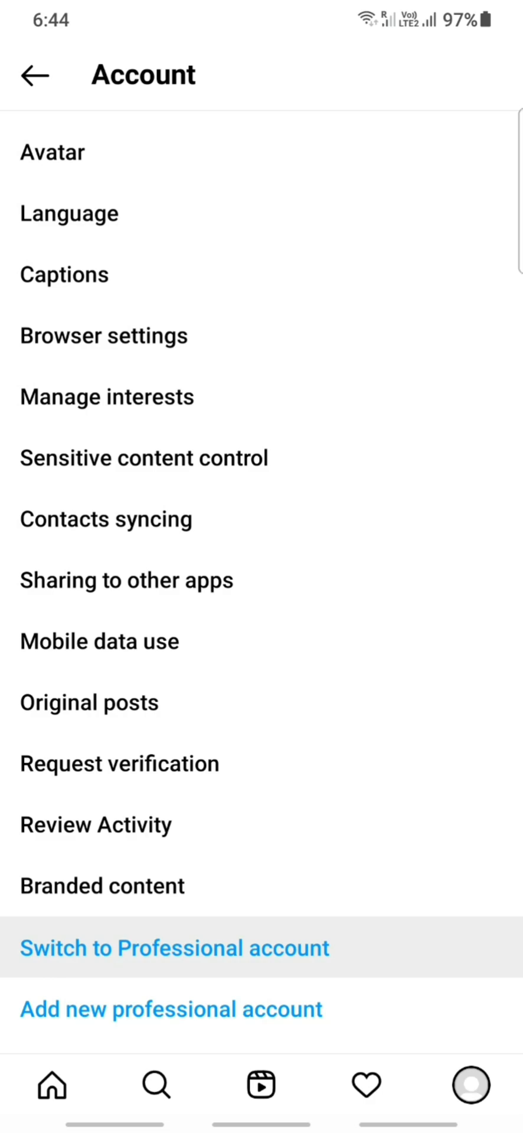
left_click(175, 947)
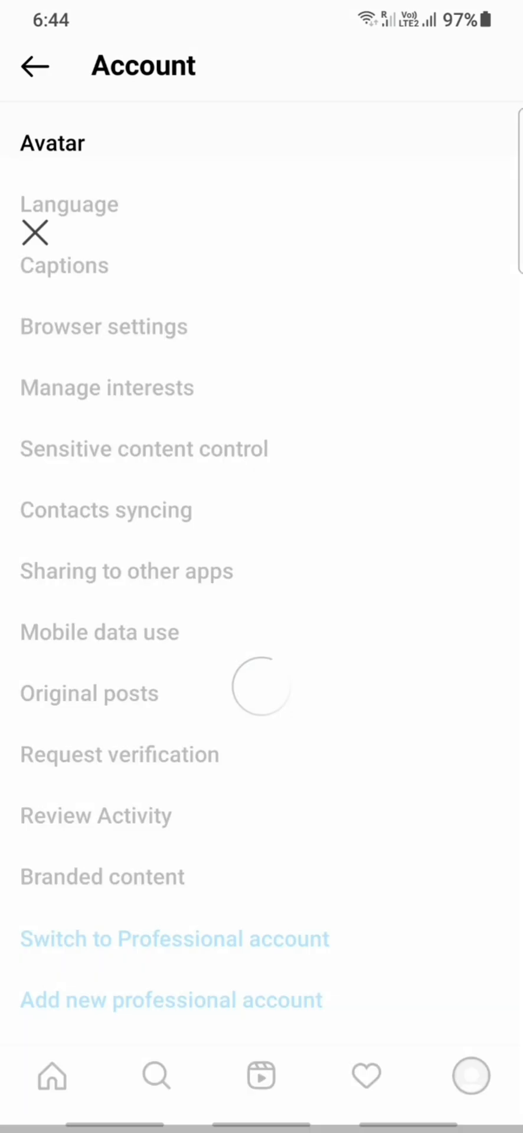
Continue past the professional account introduction screens to the category picker.
left_click(174, 939)
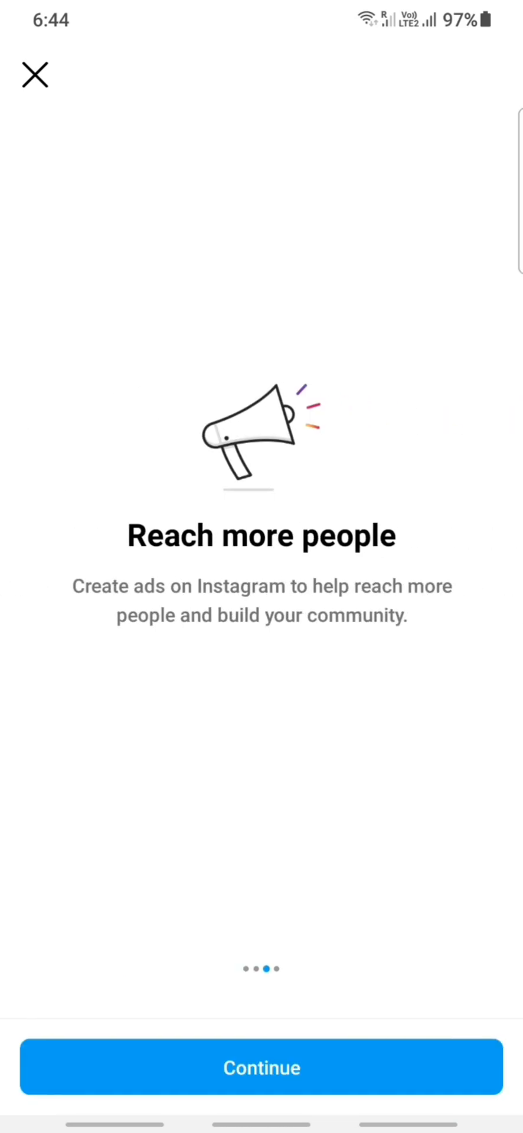
left_click(261, 1067)
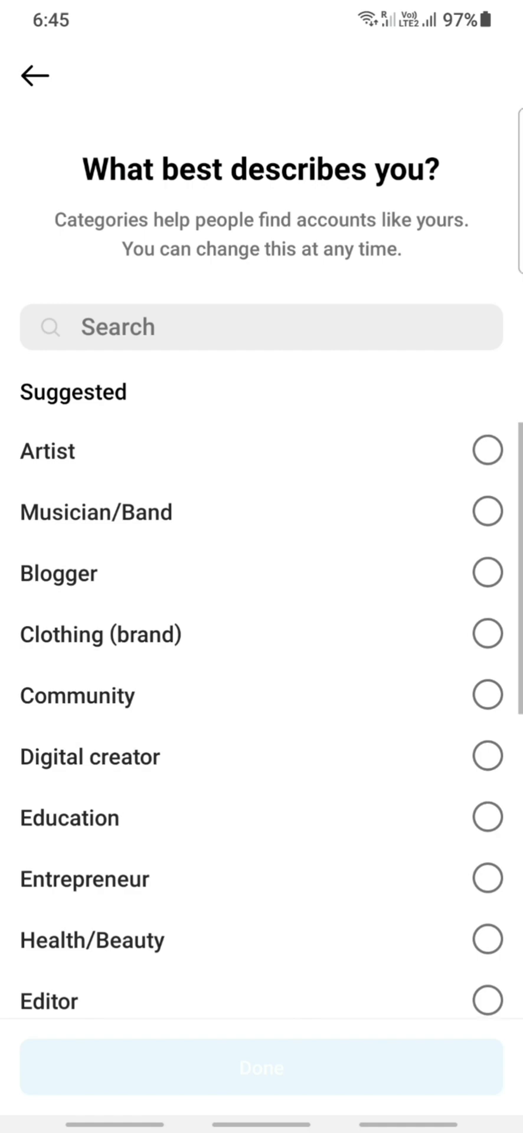
Pick a category from the Suggested list to describe the account.
scroll("down", 3)
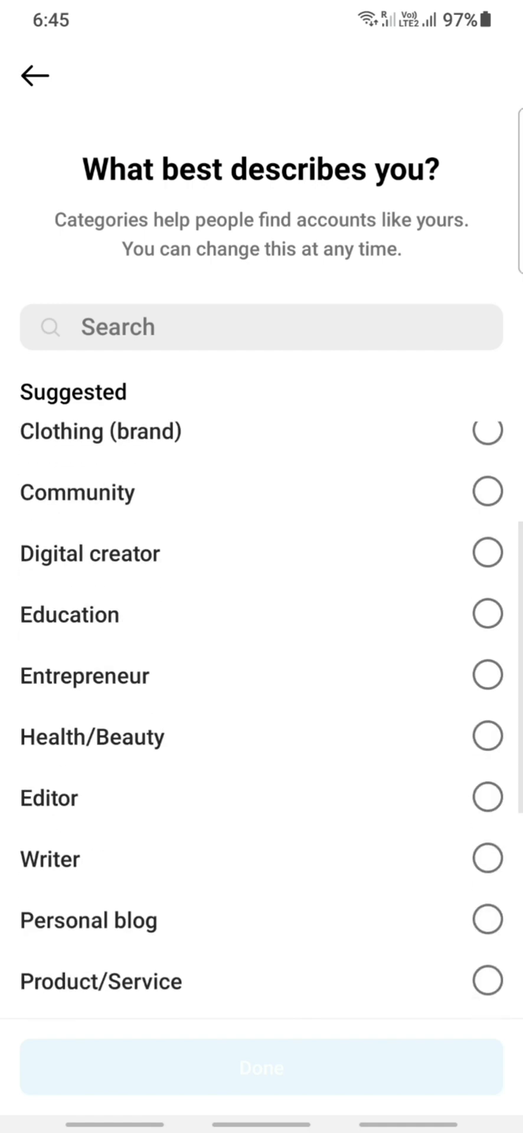
scroll("down", 3)
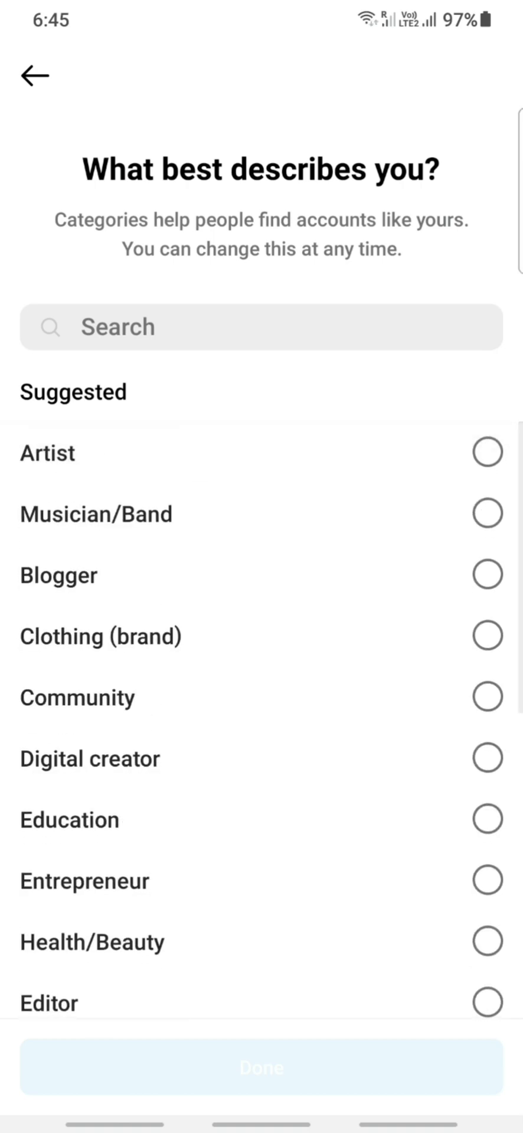
left_click(486, 635)
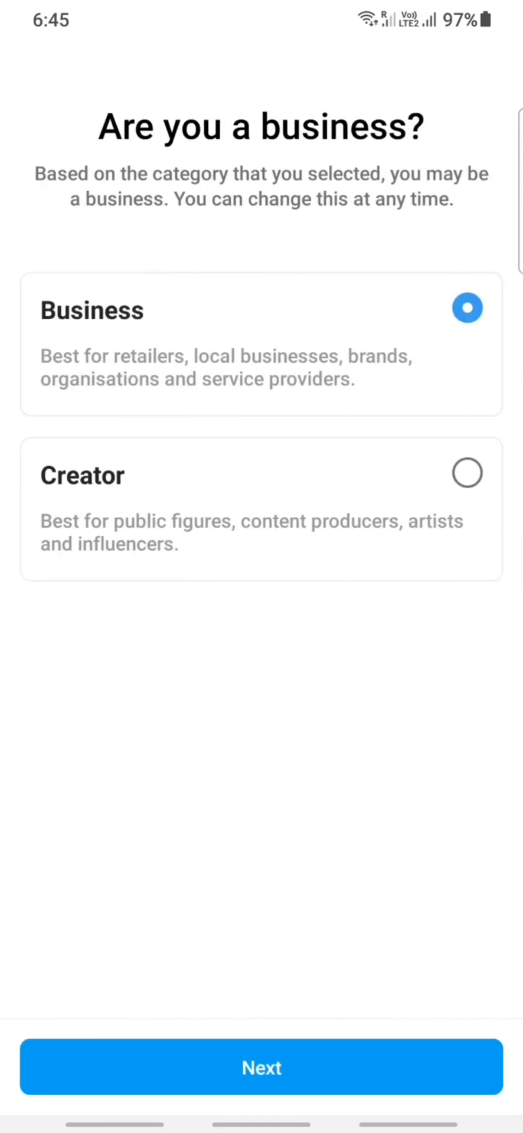
Keep Business as the account type and proceed to the contact info review.
left_click(261, 1067)
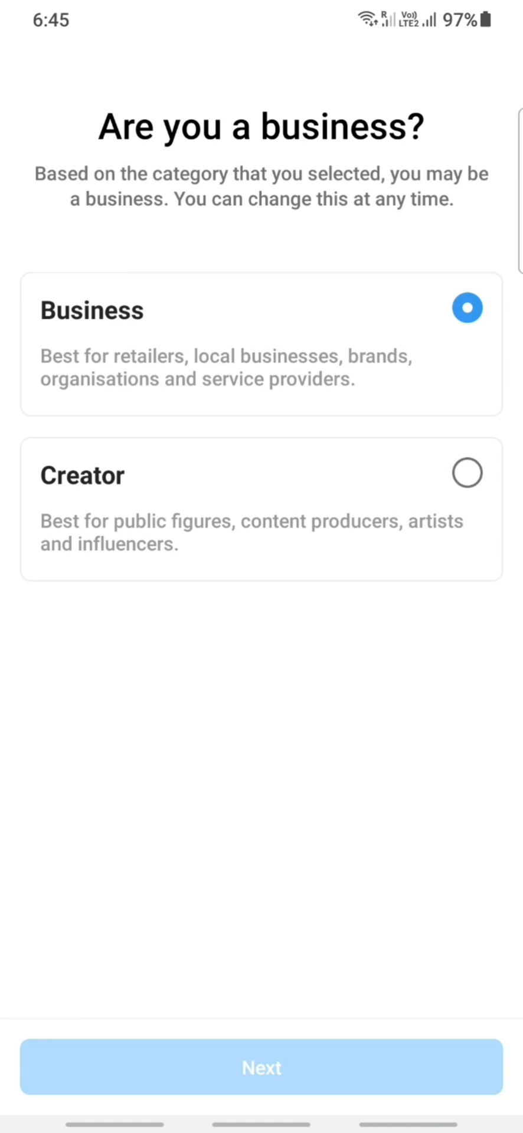
left_click(261, 1068)
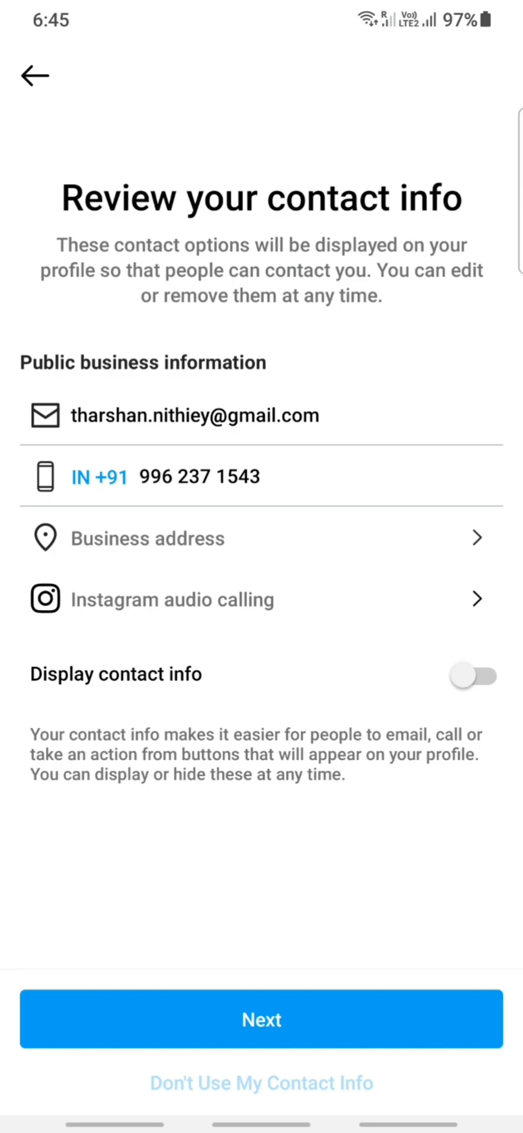
Accept the prefilled contact info and skip connecting a Facebook Page.
left_click(262, 1020)
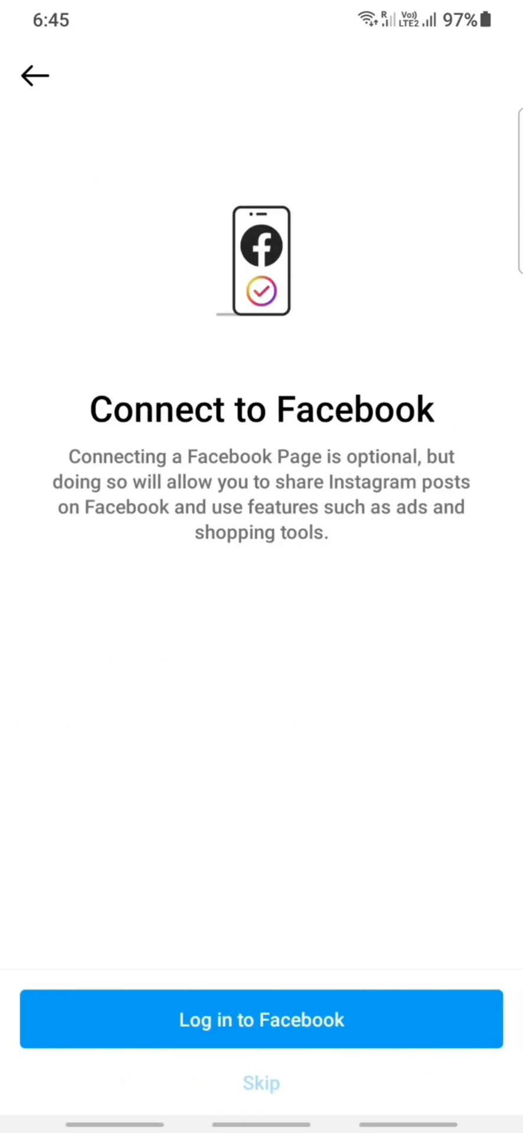
left_click(261, 1082)
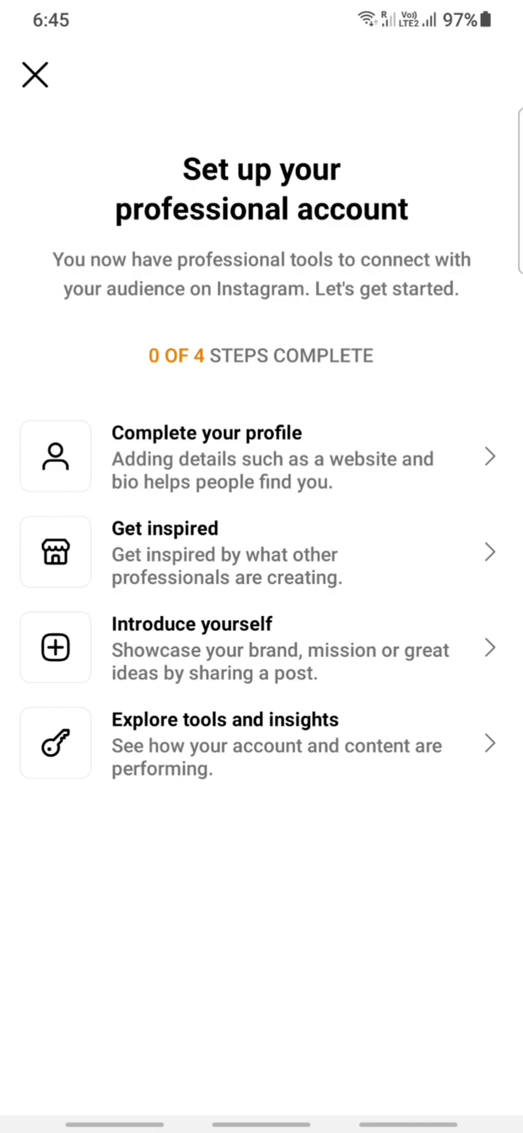
Close the Set up your professional account checklist to return to the profile.
left_click(34, 76)
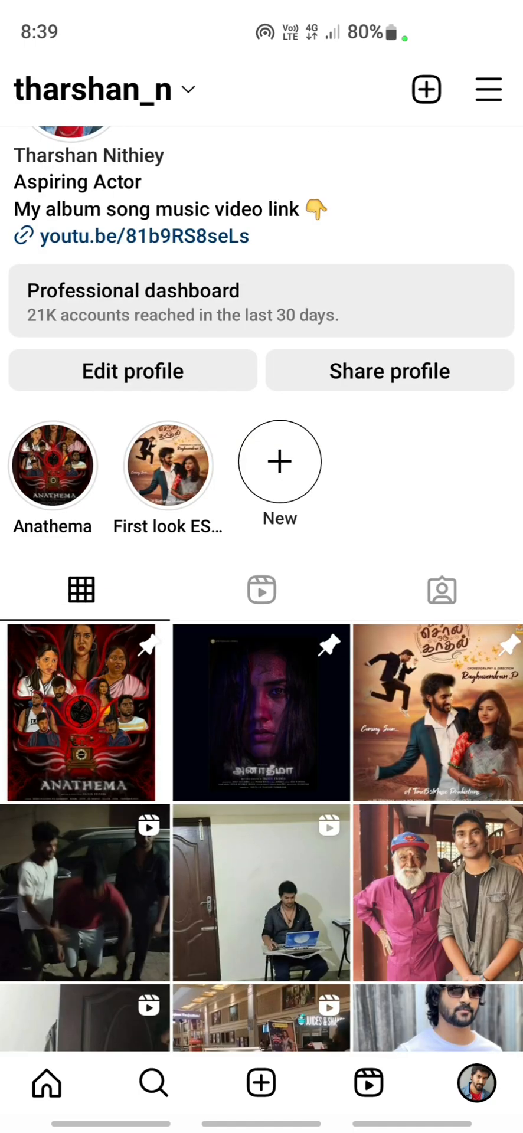
From Edit profile, go to the Action buttons setup offering Order food, Book now and Reserve.
left_click(134, 370)
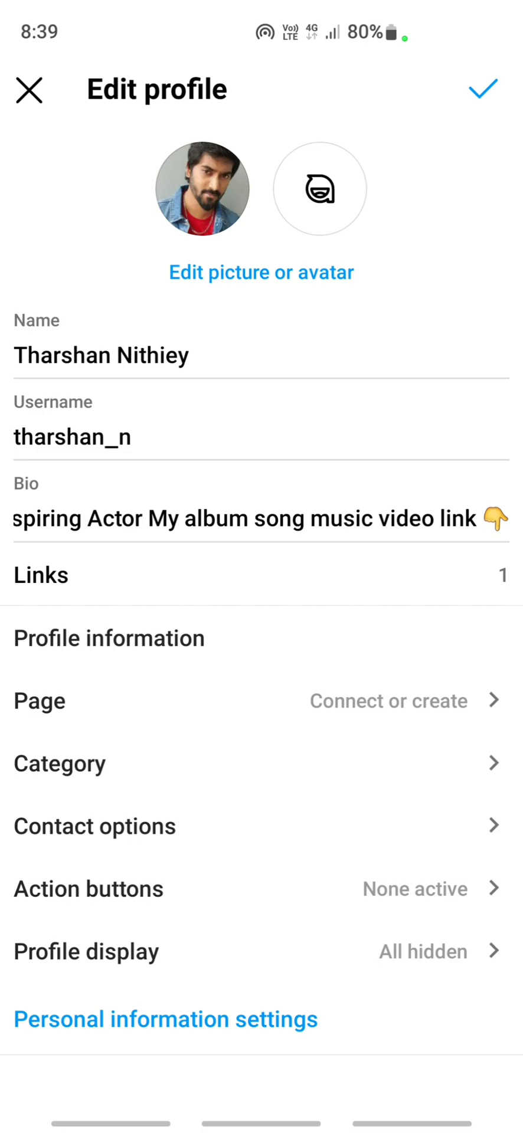
left_click(88, 889)
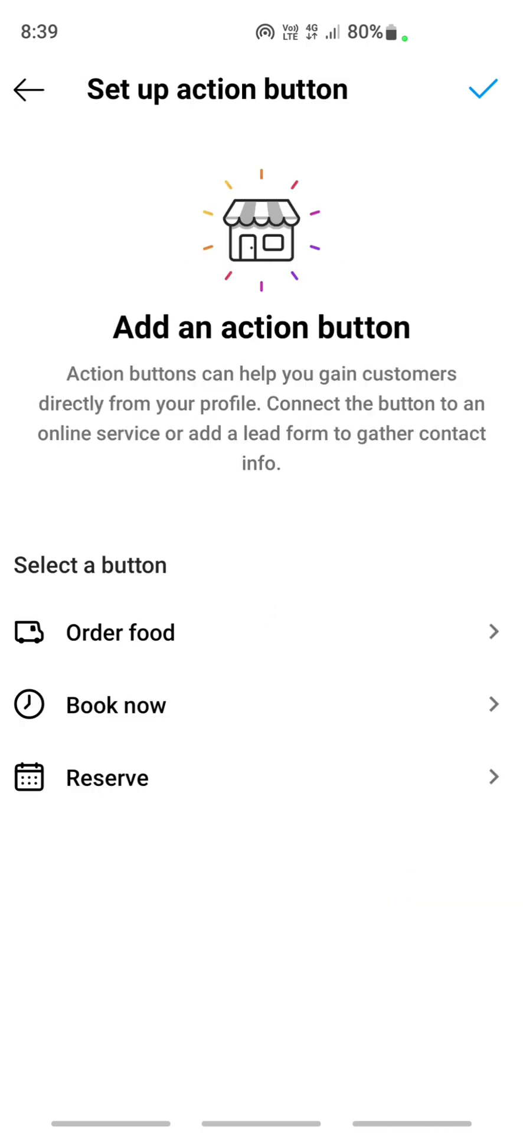